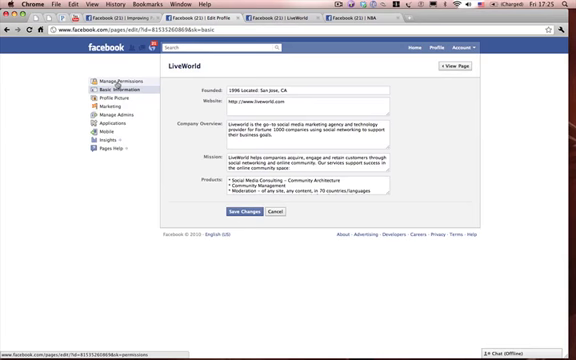
- Go to Manage Permissions for the LiveWorld page from the Edit Page sidebar
{"action": "left_click", "coordinate": [118, 76]}
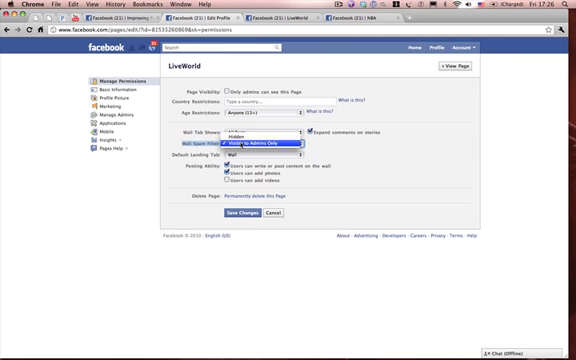
- Choose which posts the LiveWorld wall tab shows by default
{"action": "left_click", "coordinate": [268, 152]}
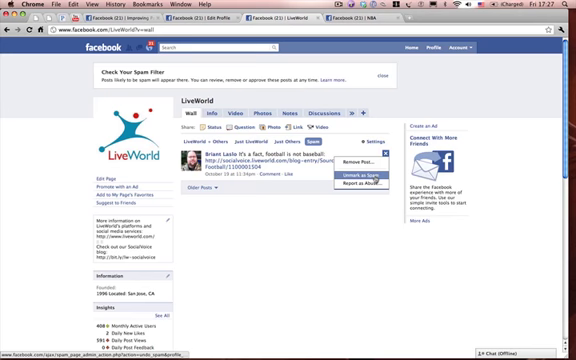
- Unmark the filtered post as spam, then mark another wall post further down as spam
{"action": "left_click", "coordinate": [356, 176]}
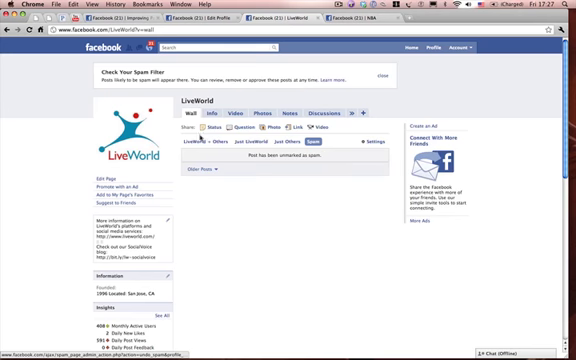
{"action": "scroll", "scroll_direction": "down", "scroll_amount": 3}
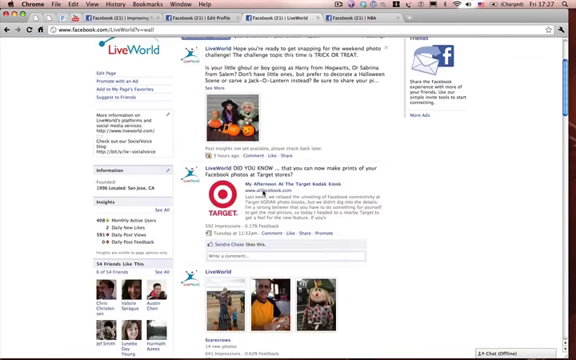
{"action": "scroll", "scroll_direction": "down", "scroll_amount": 3}
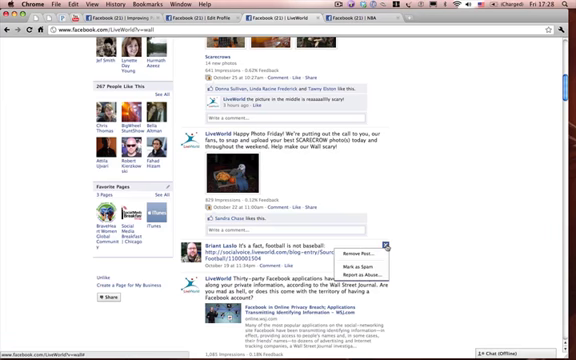
{"action": "left_click", "coordinate": [340, 256]}
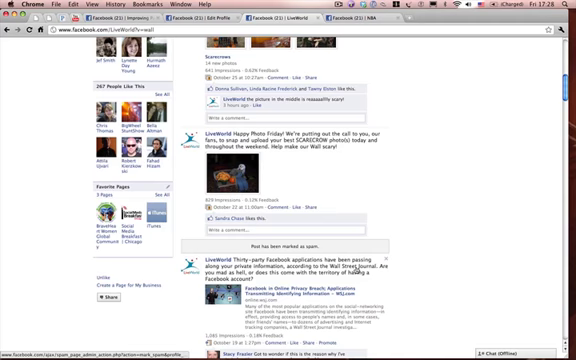